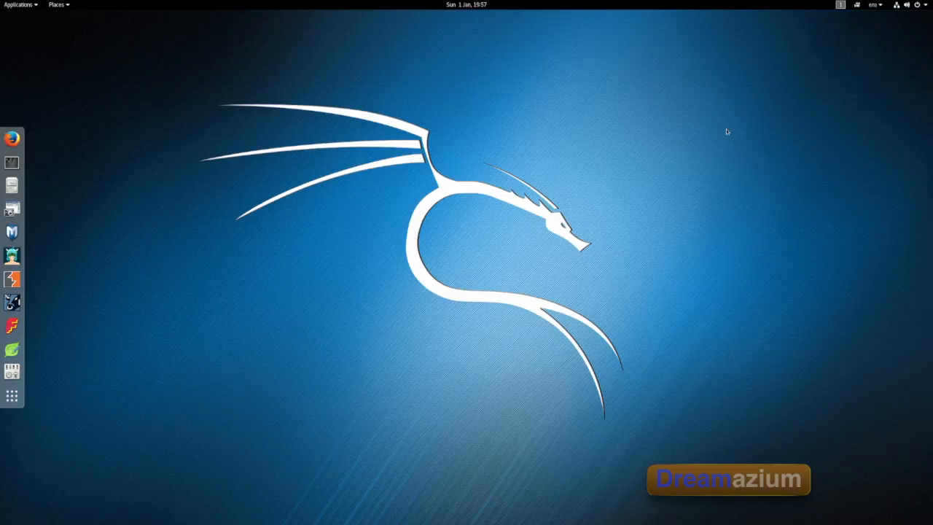
{"action": "mouse_move", "coordinate": [880, 5]}
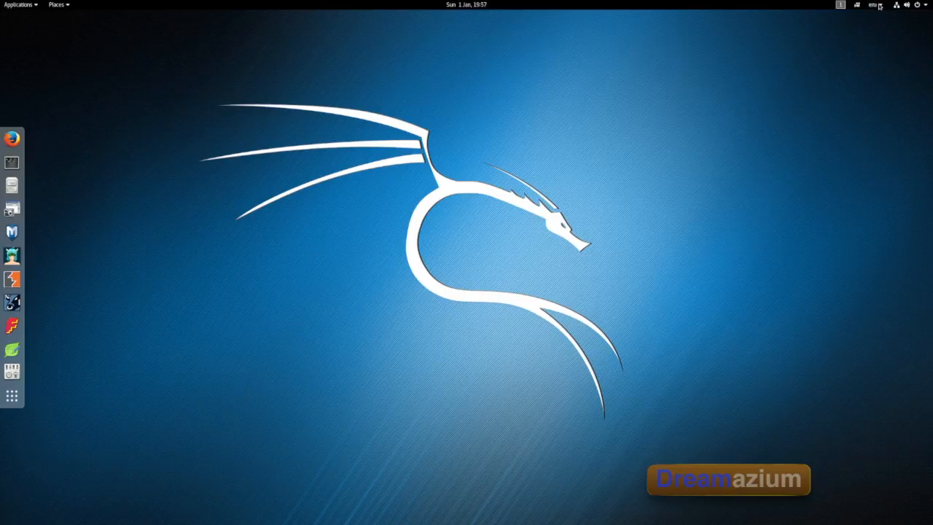
Step: Give the 'New user' account a portrait photo from the avatar gallery and close the Users window
{"action": "left_click", "coordinate": [906, 6]}
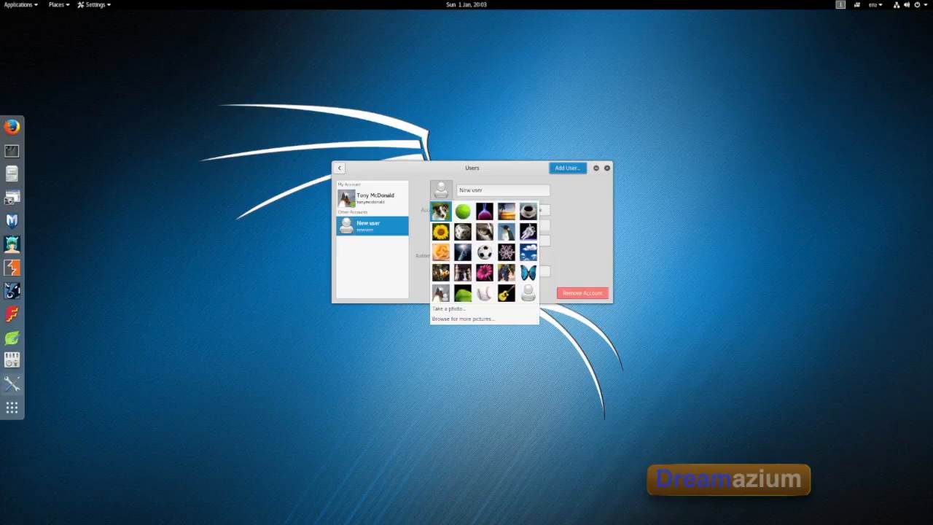
{"action": "left_click", "coordinate": [440, 211]}
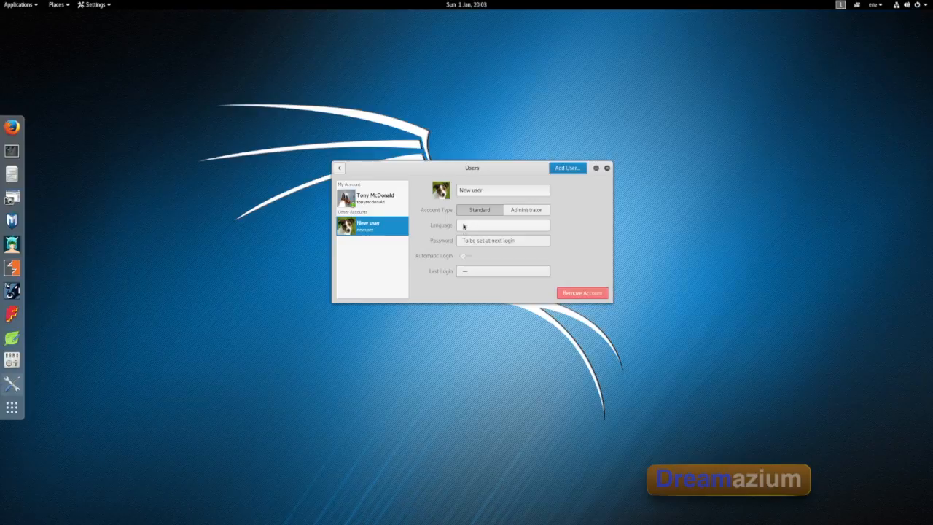
{"action": "left_click", "coordinate": [607, 168]}
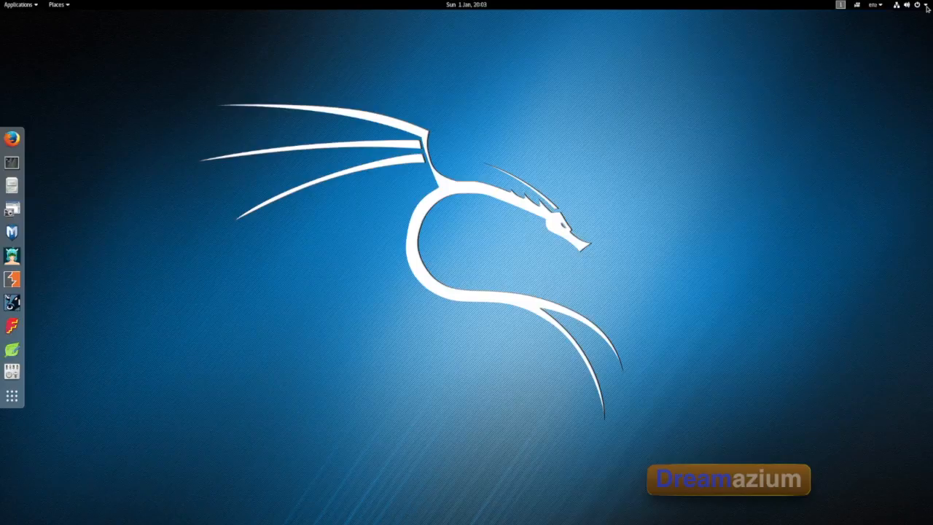